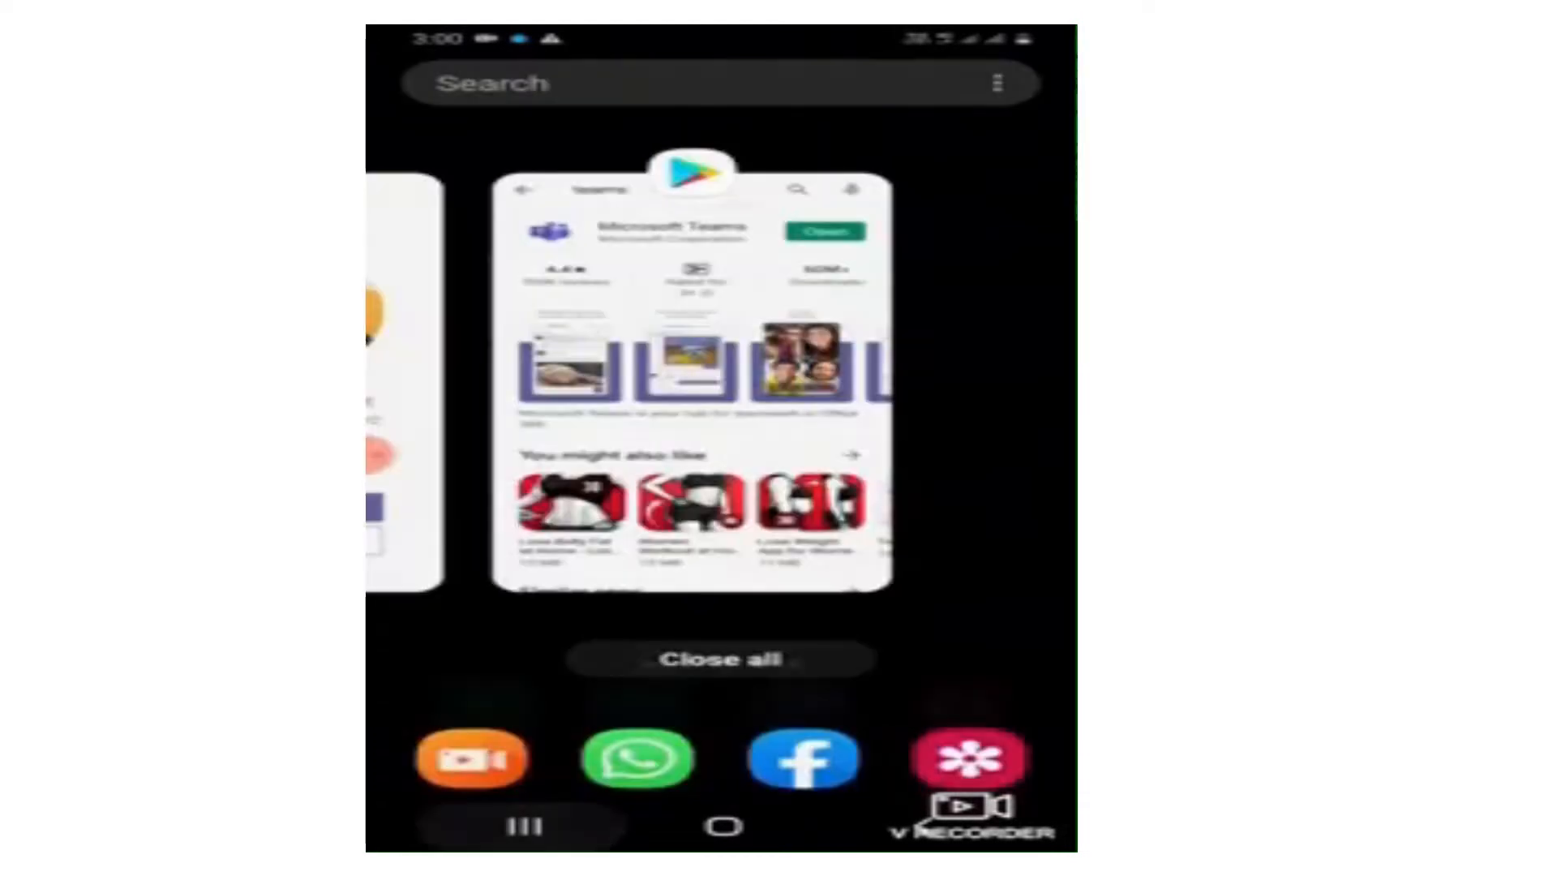
# - Launch Microsoft Teams from its Google Play Store page to reach the welcome screen
pyautogui.click(696, 347)
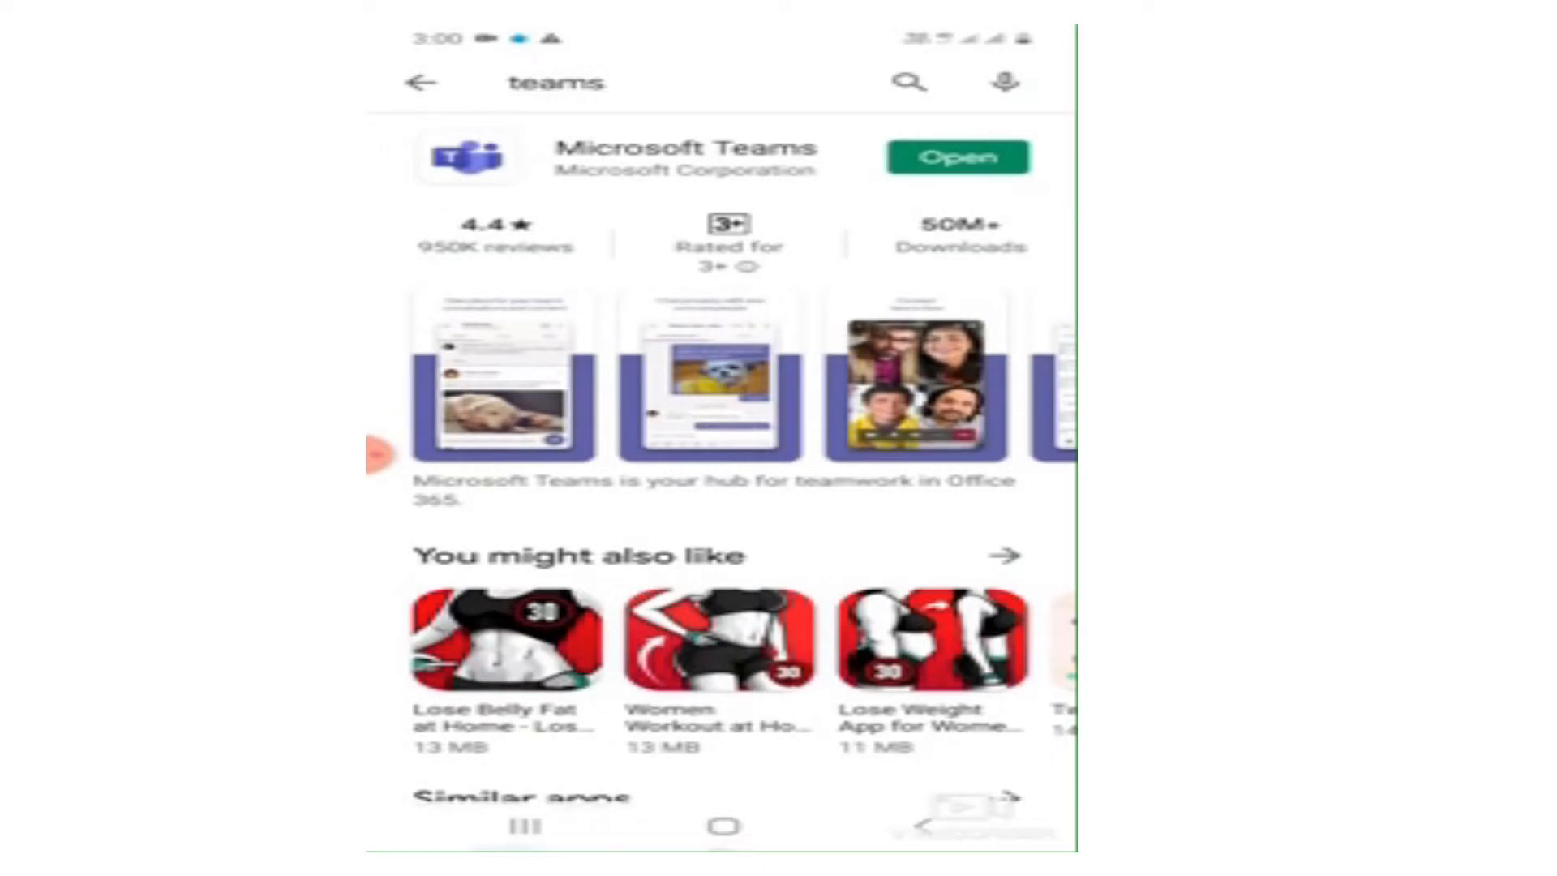
pyautogui.click(957, 157)
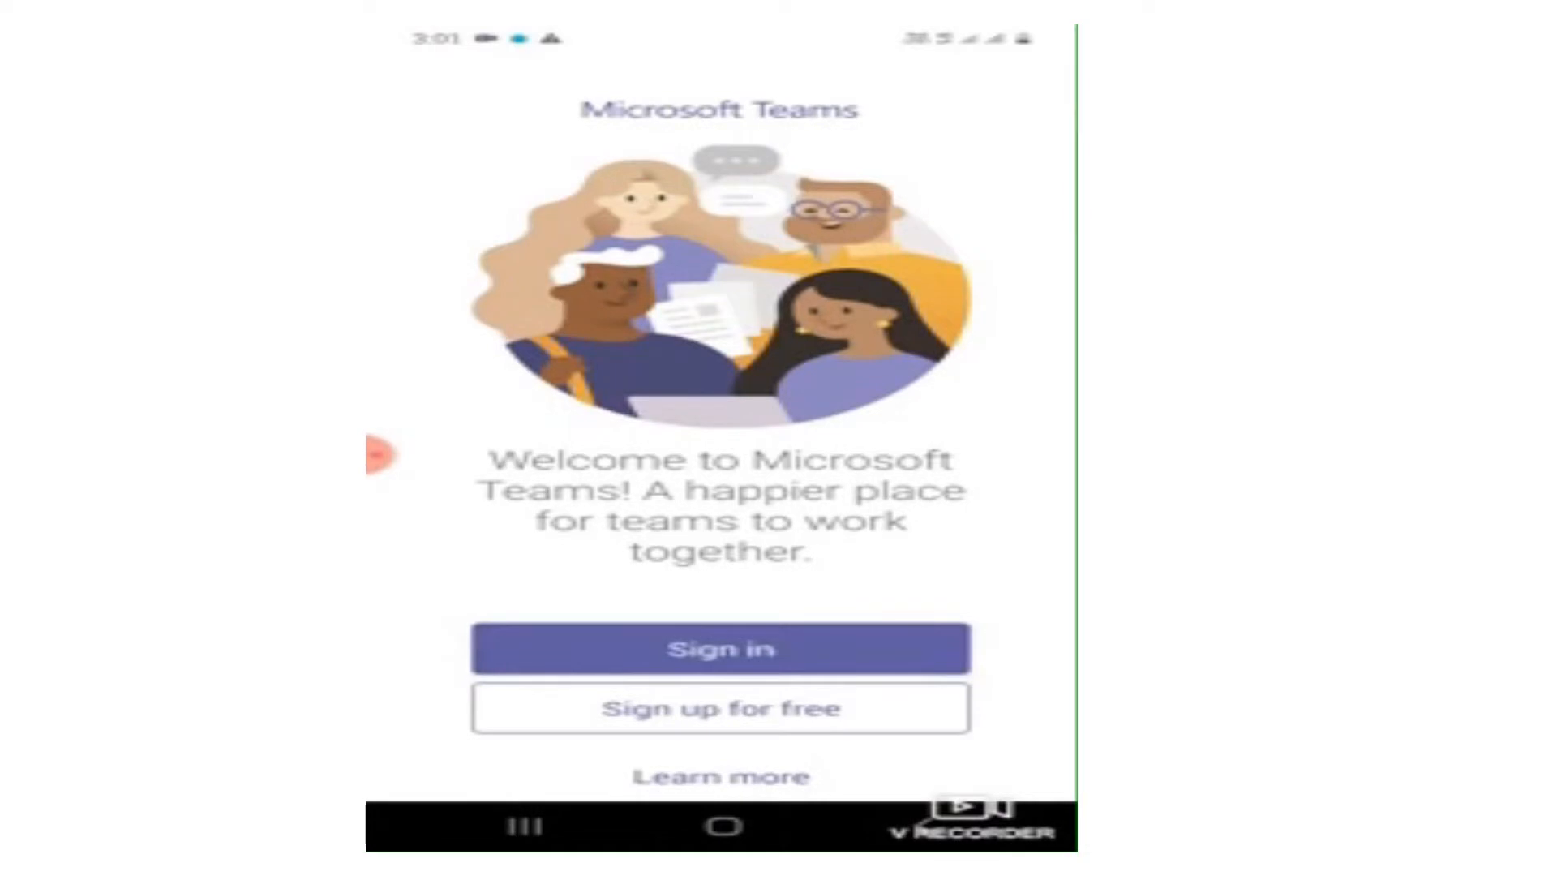
# - Begin sign-in and enter the institute (oshwal) email address in the sign-in field
pyautogui.click(722, 649)
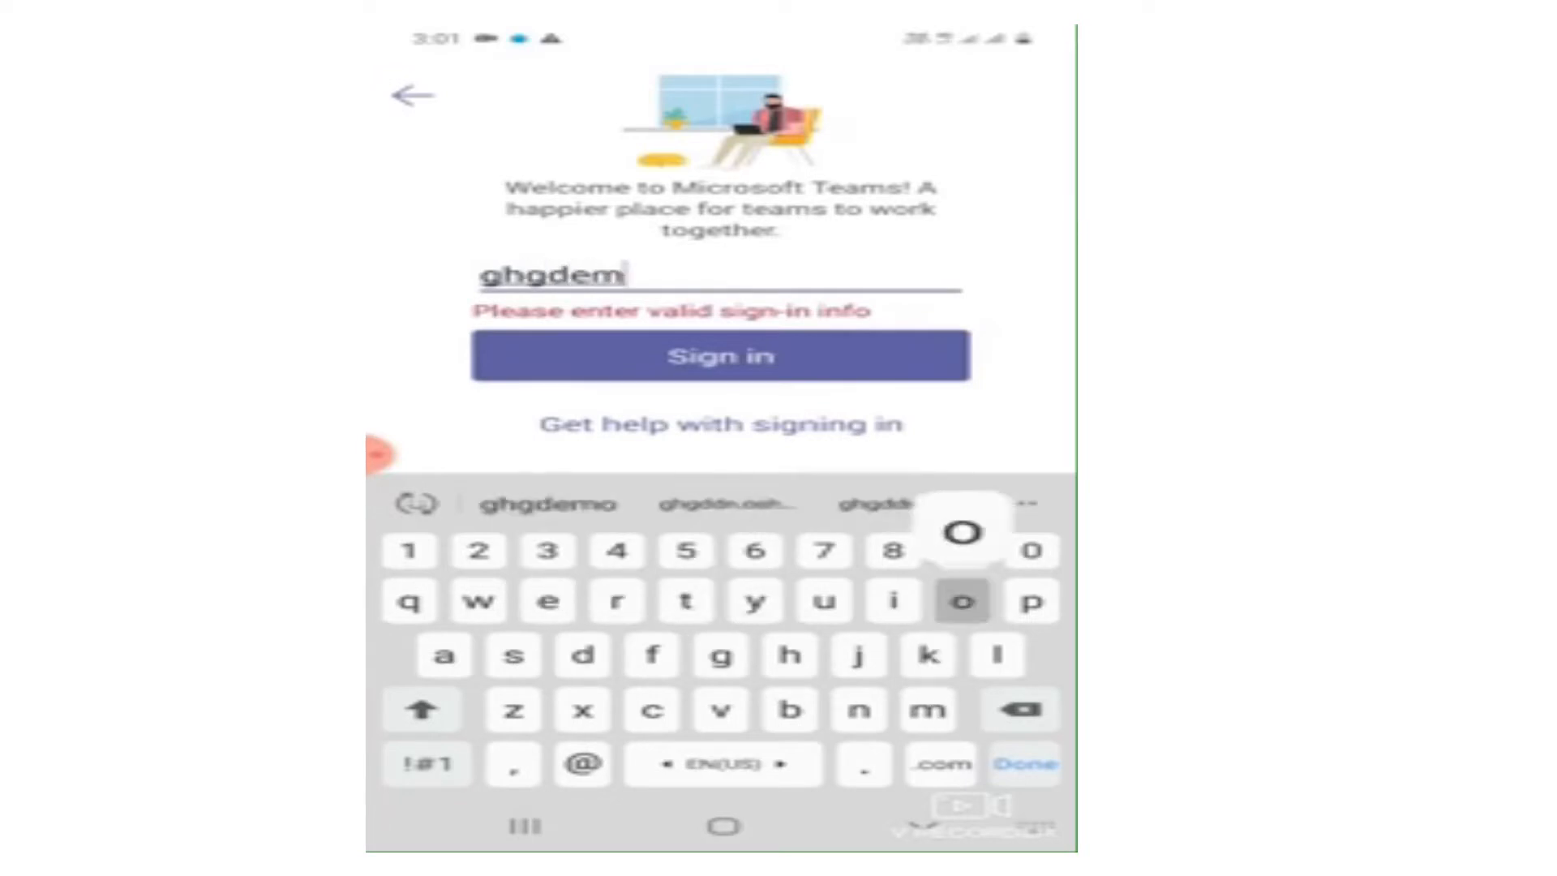
pyautogui.write('o@')
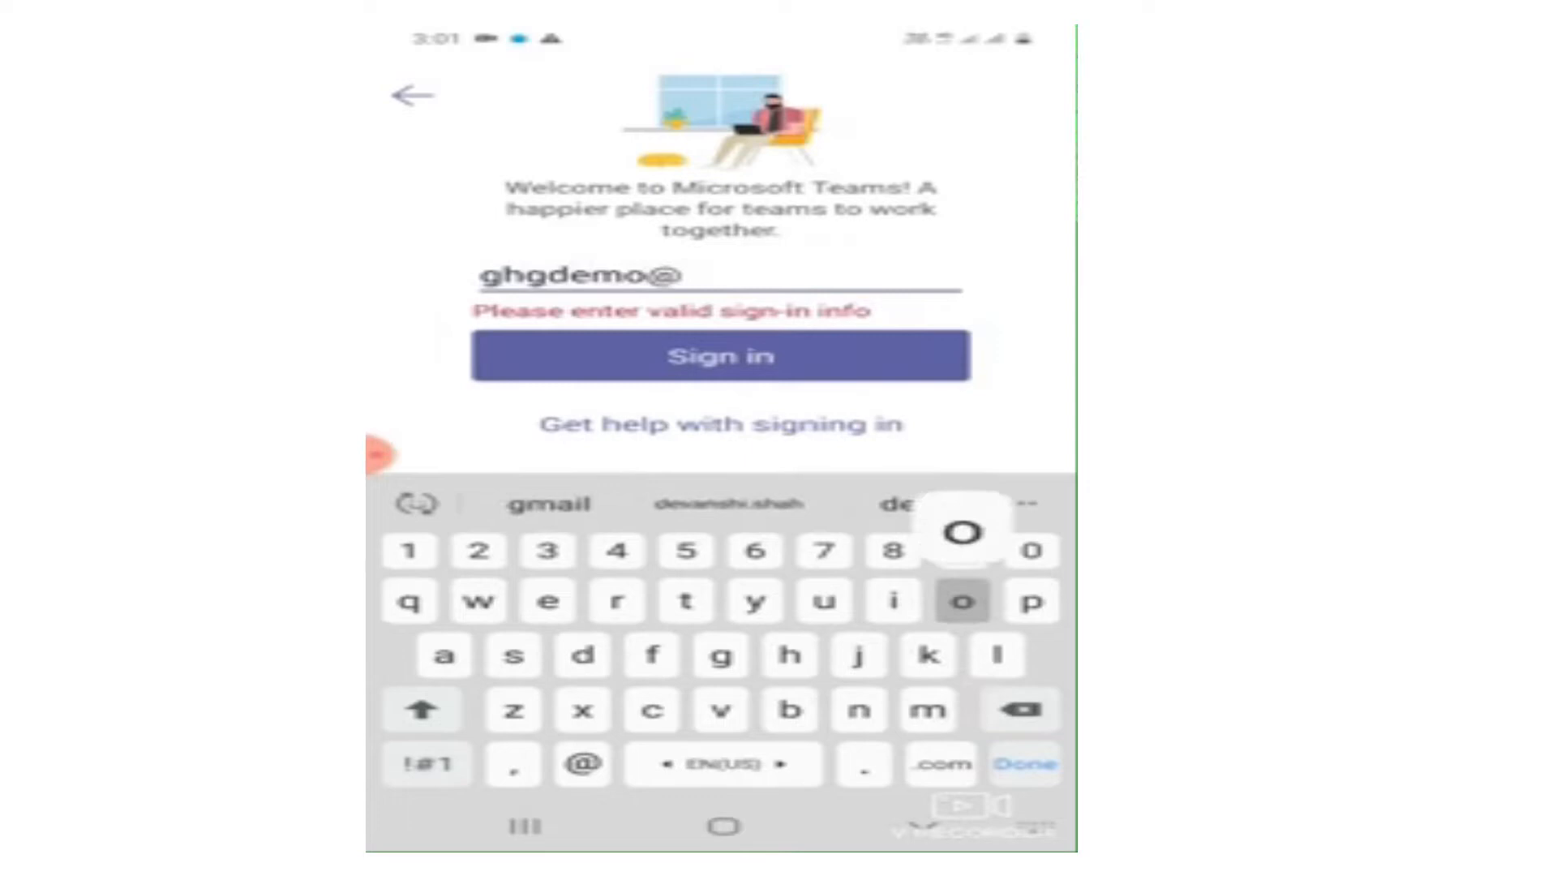
pyautogui.write('oshwaleducationtrust.org')
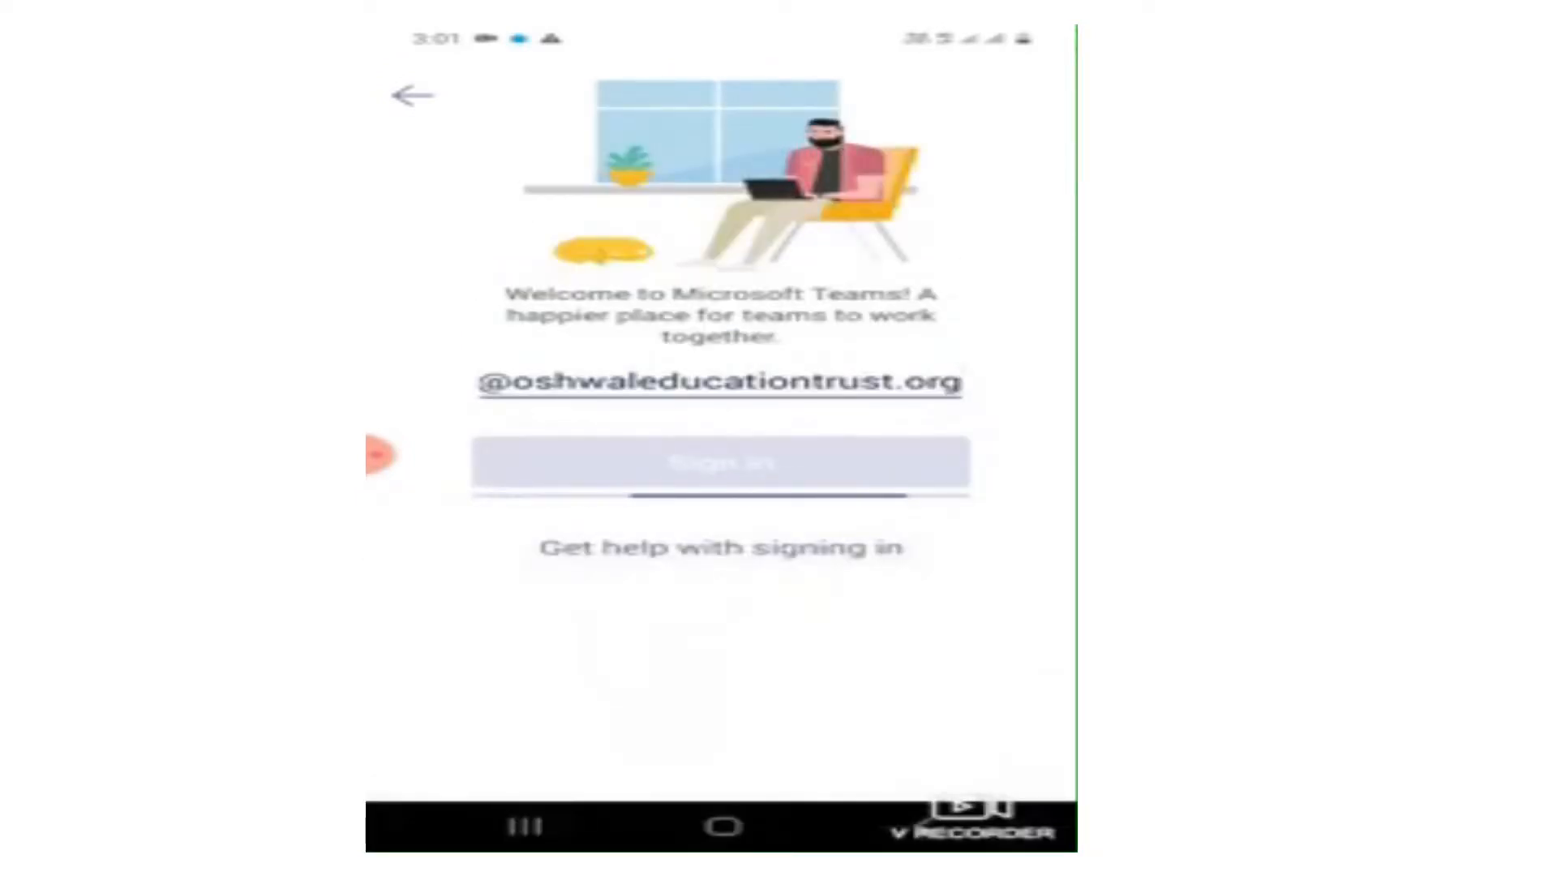
# - Submit the institute email to complete sign-in and land on the empty Chat screen
pyautogui.click(722, 462)
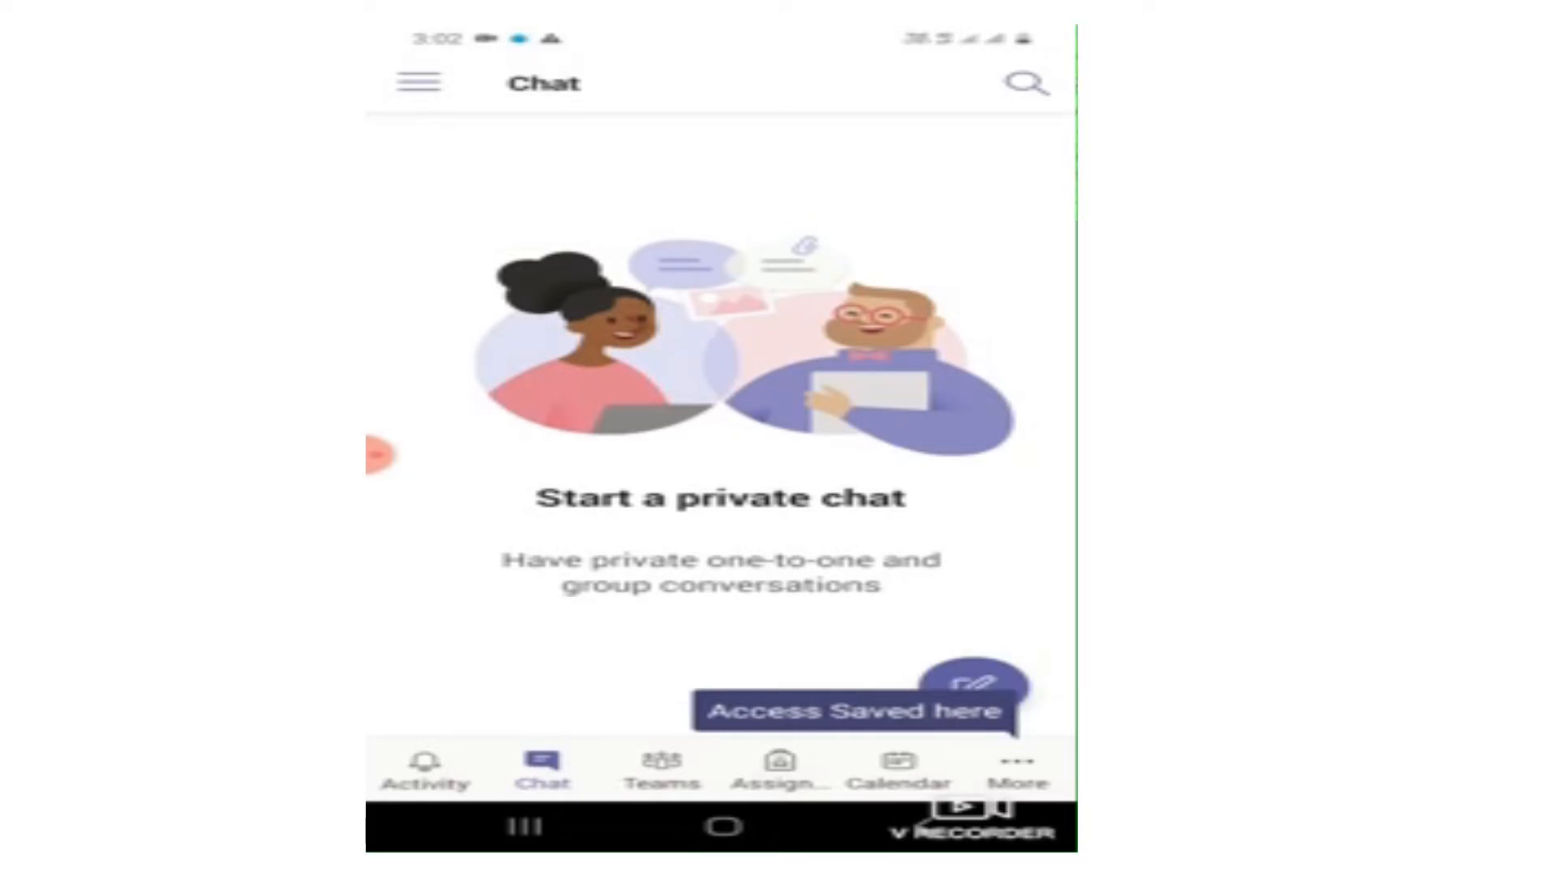
# - Show the Teams list with the Bcom Sem 5 A class team and its General channel
pyautogui.click(662, 768)
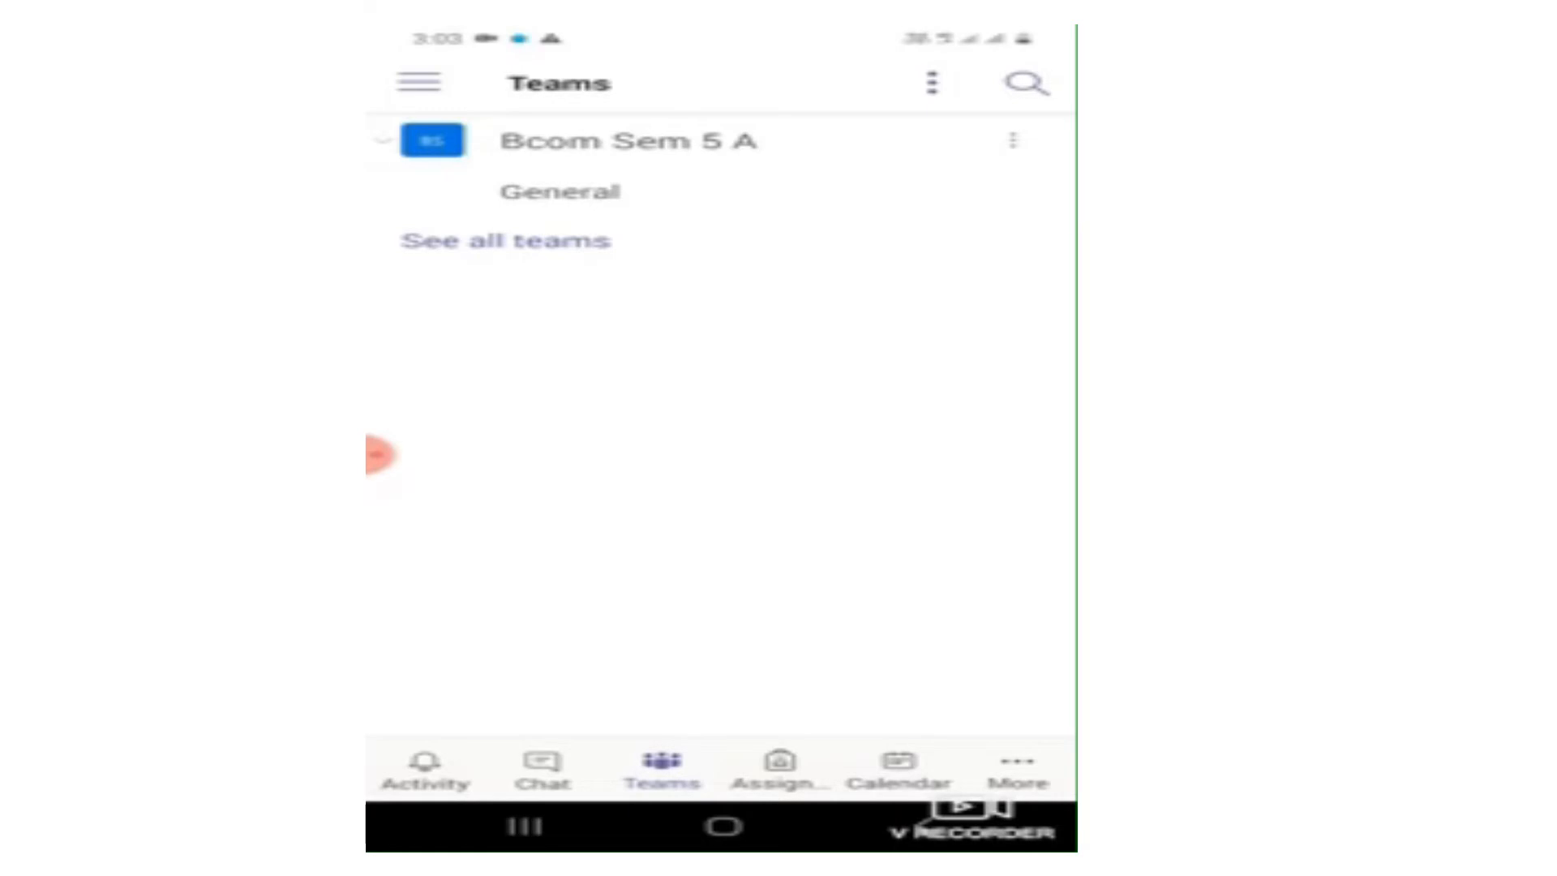
# - Show today's Business Mathematics and Statistics meeting, 3:00–3:30 pm, in the Calendar
pyautogui.click(900, 768)
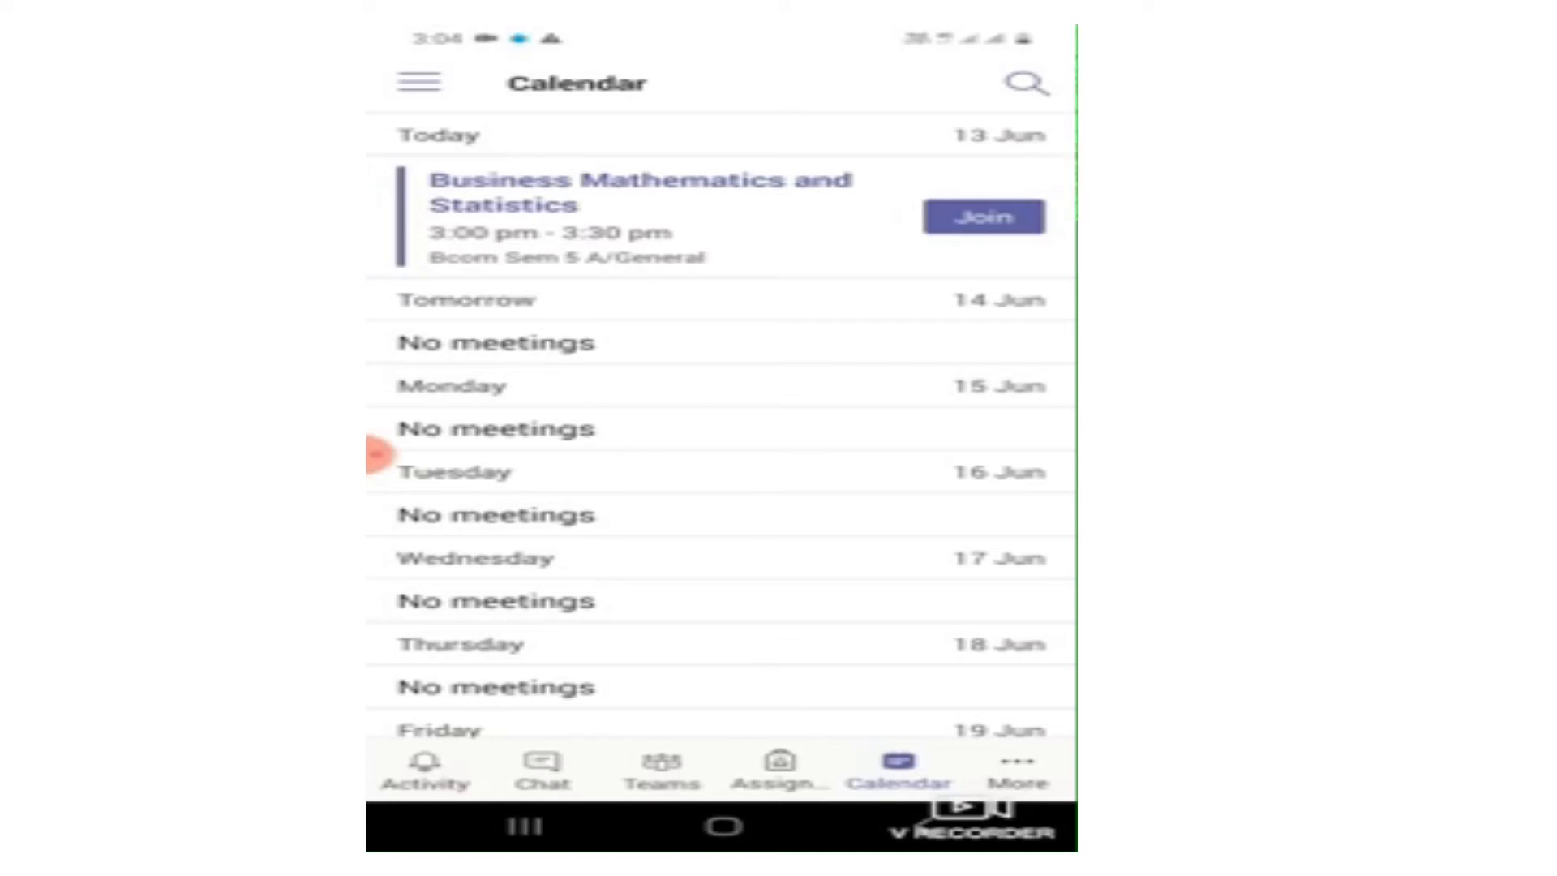
# - View the Bcom Sem 5 A General channel posts showing the cancelled and rescheduled 3:00 pm meeting
pyautogui.click(423, 769)
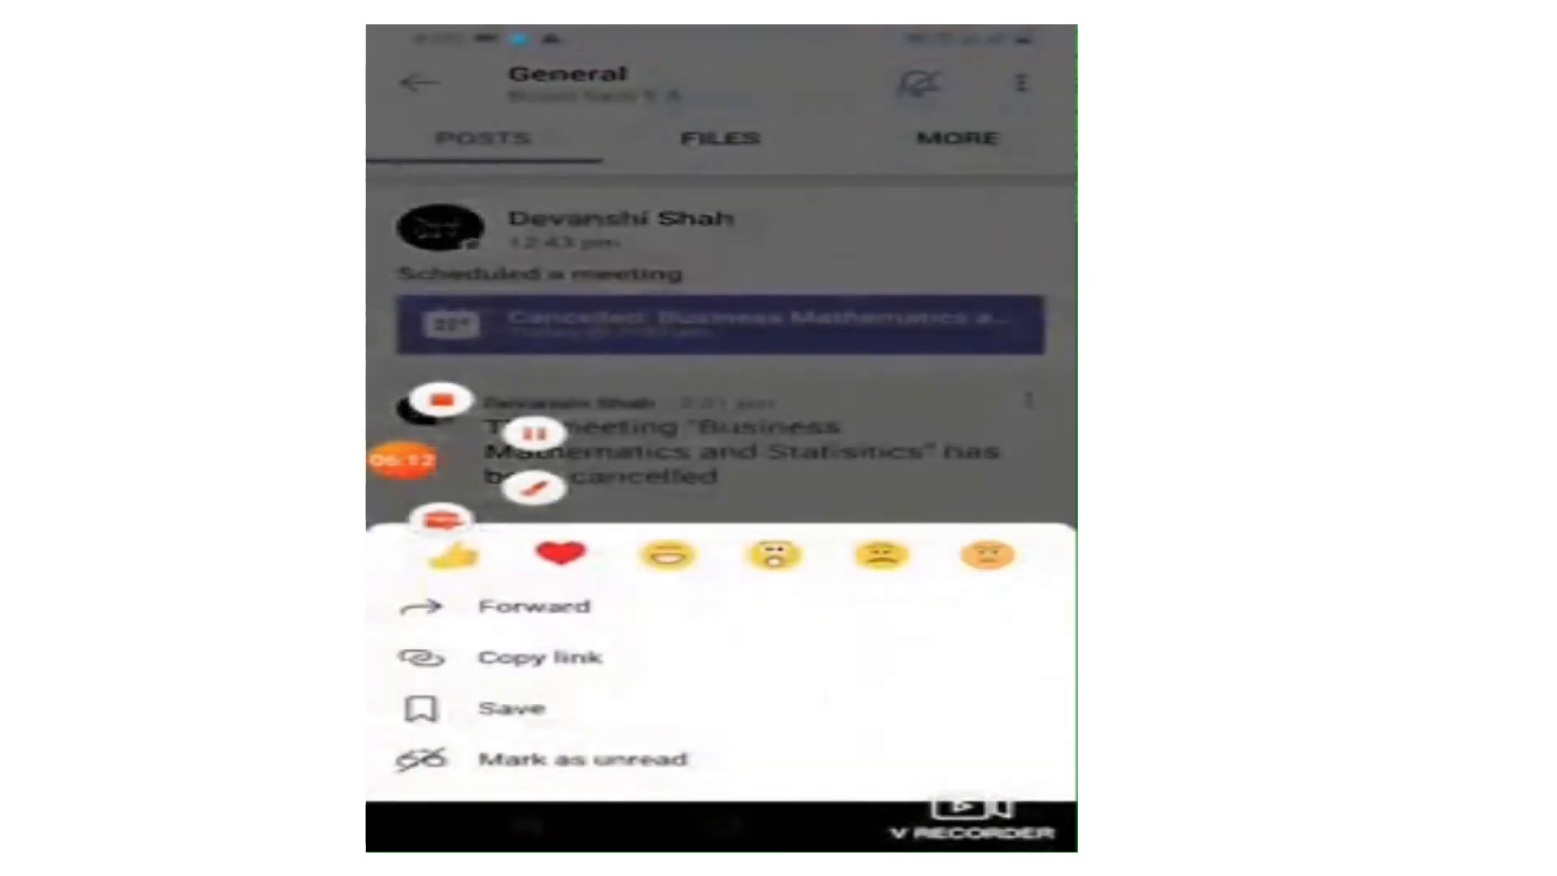
pyautogui.click(715, 248)
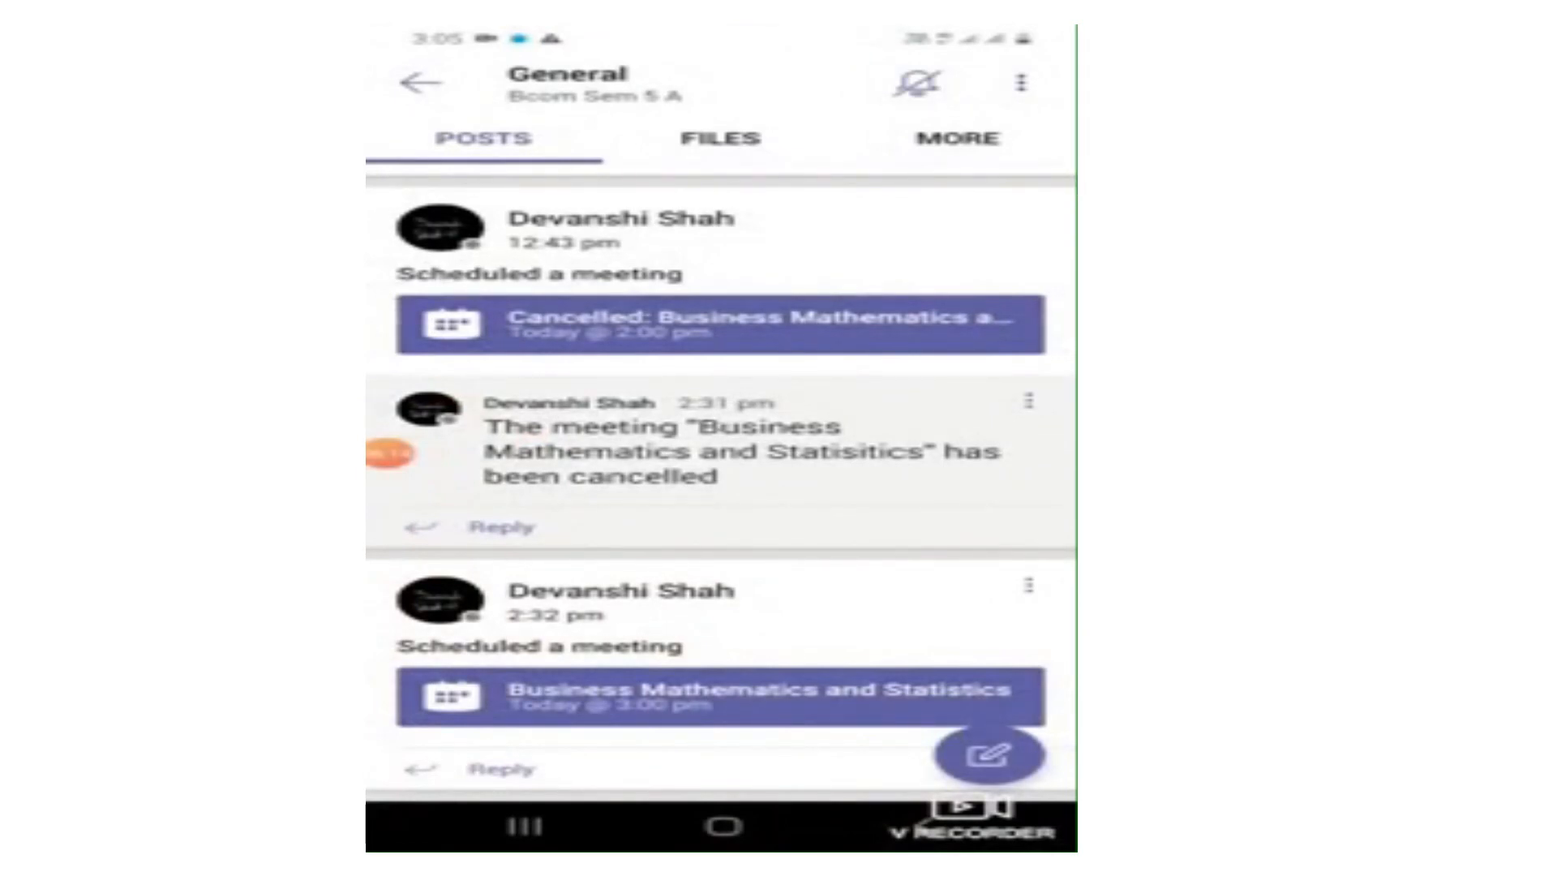